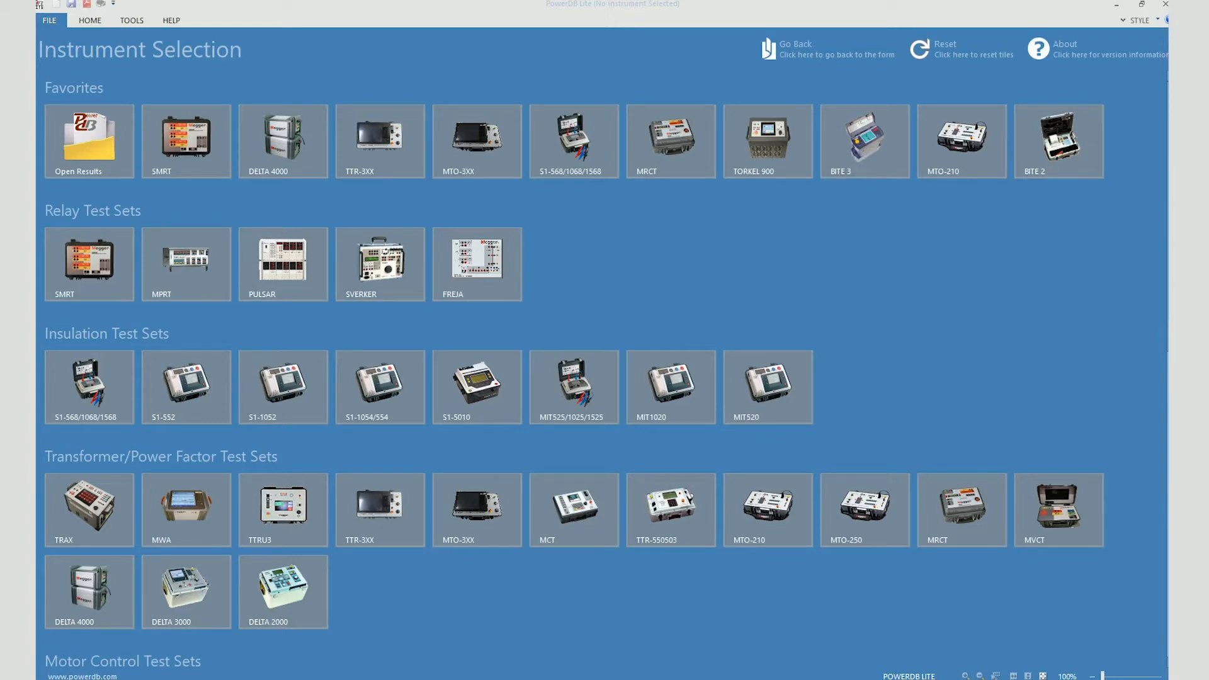
Step: Scroll the Instrument Selection list to the Battery Test Sets and the TORKEL 900 tile
scroll(down, 3)
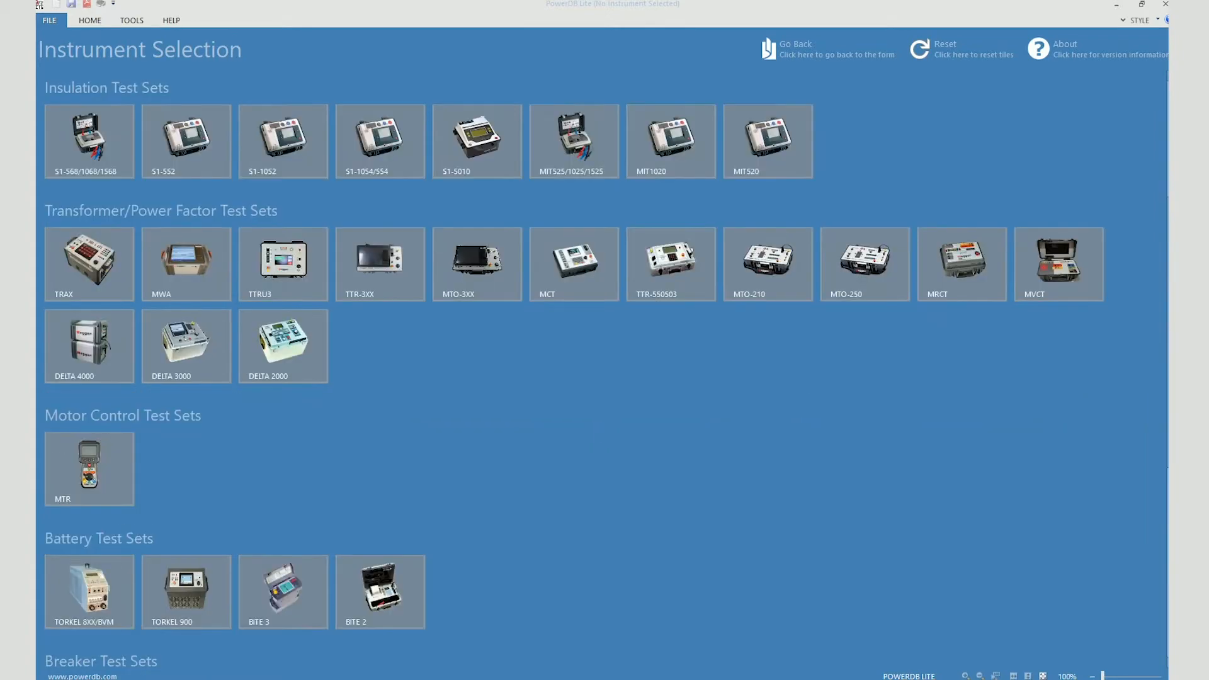
scroll(down, 3)
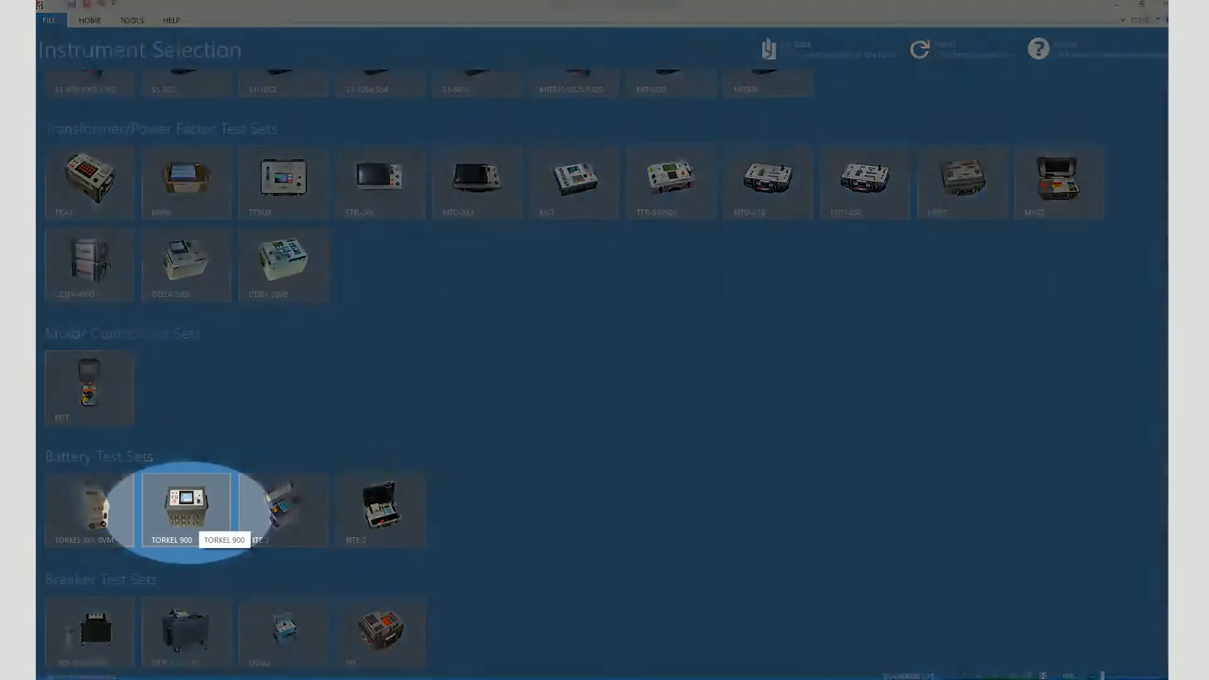
scroll(up, 3)
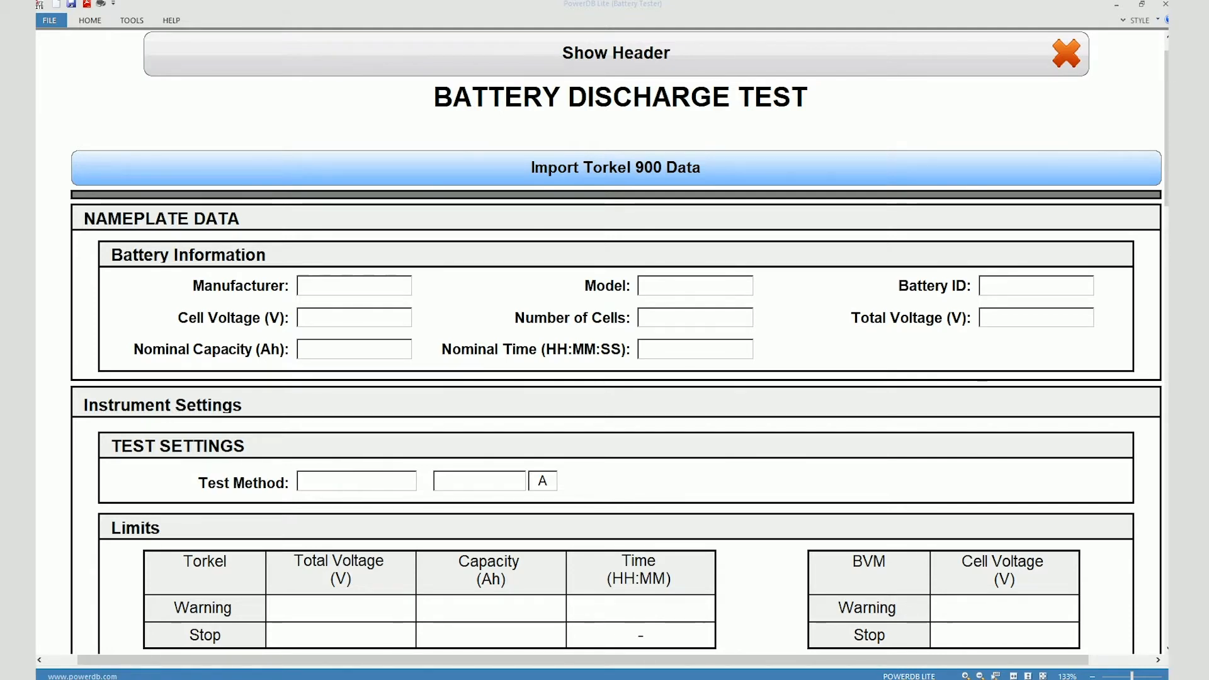
Step: Import the avo_valley forge Torkel 900 XML from the Temp folder into the form
click(615, 167)
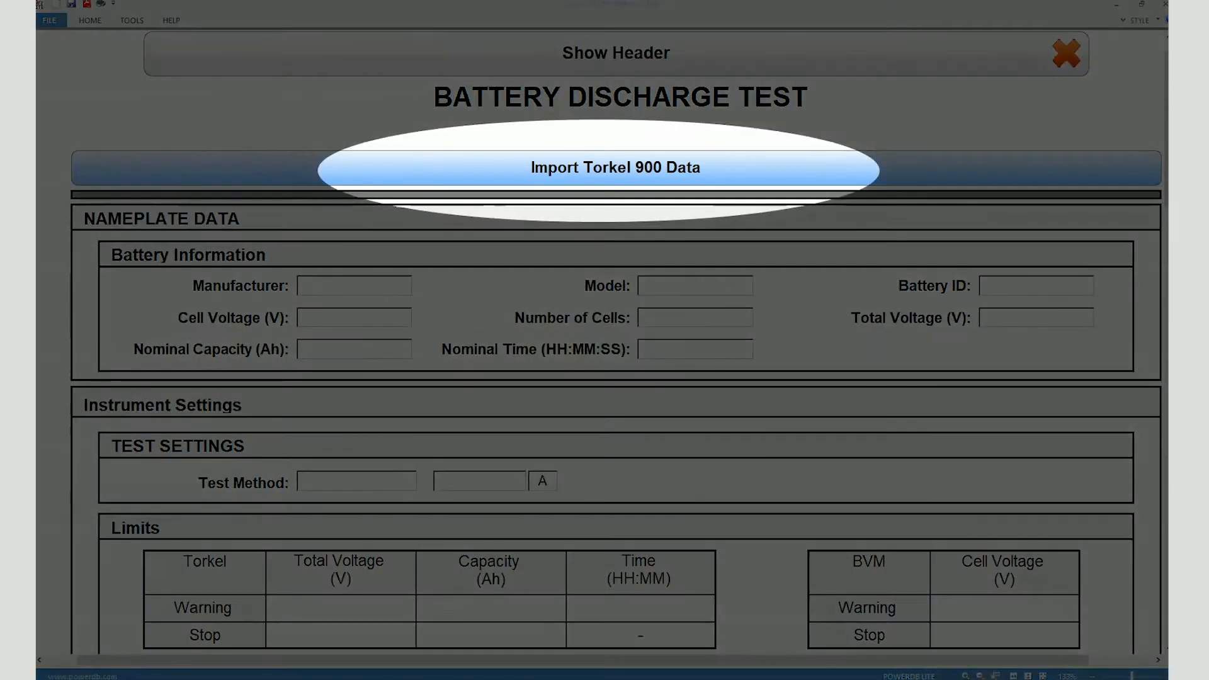
click(614, 167)
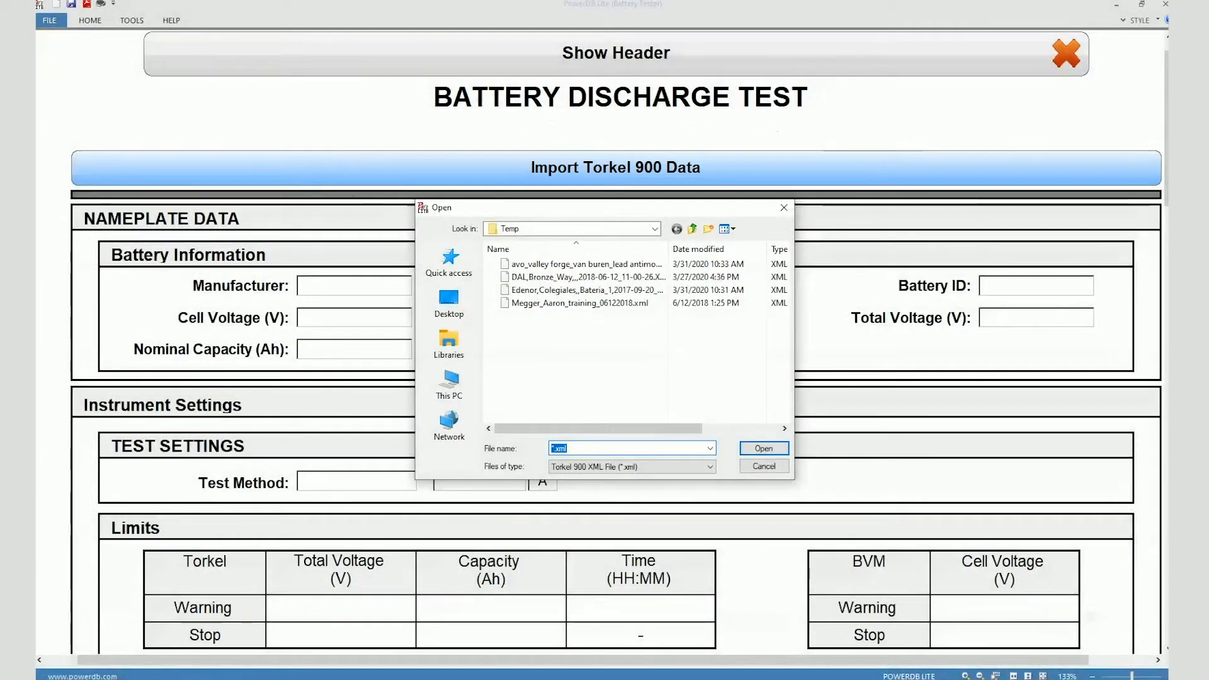
mouse_move(586, 263)
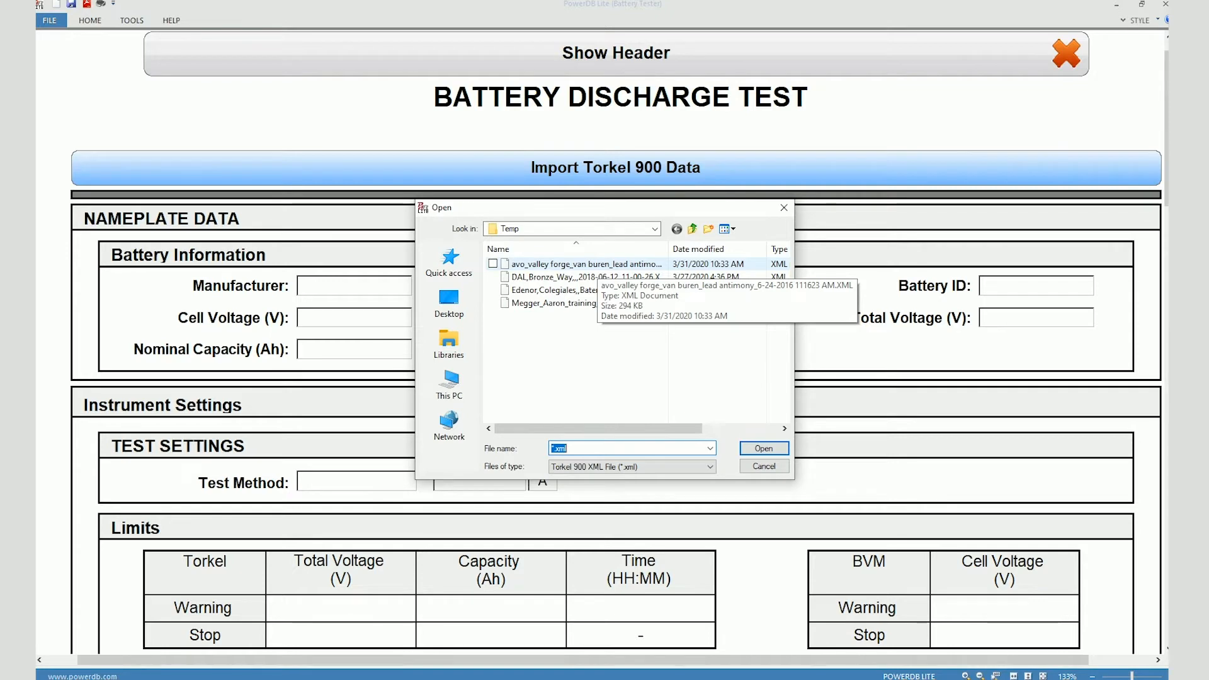
click(762, 448)
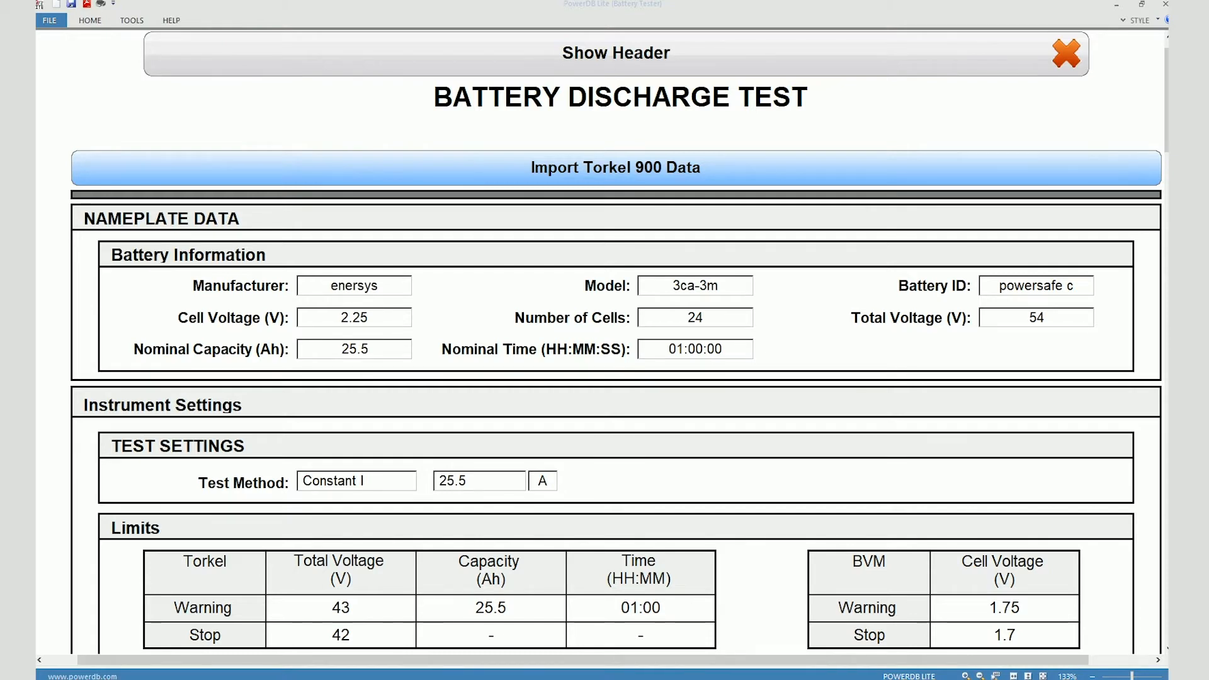
click(1065, 53)
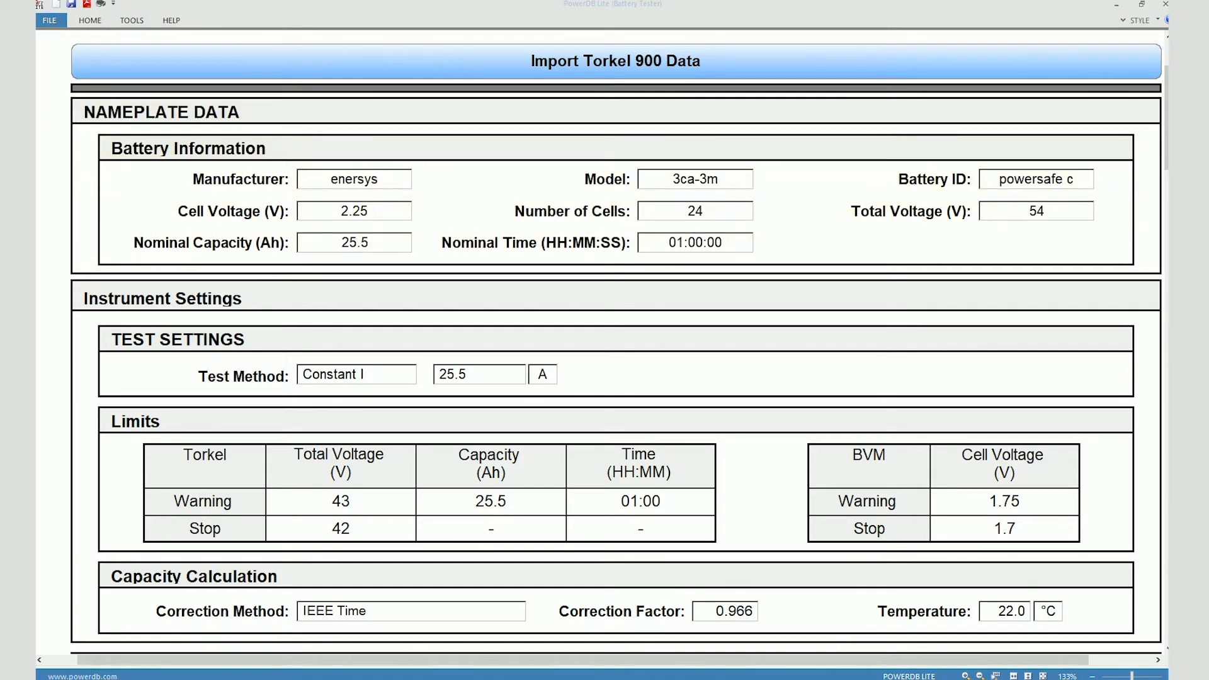
mouse_move(353, 241)
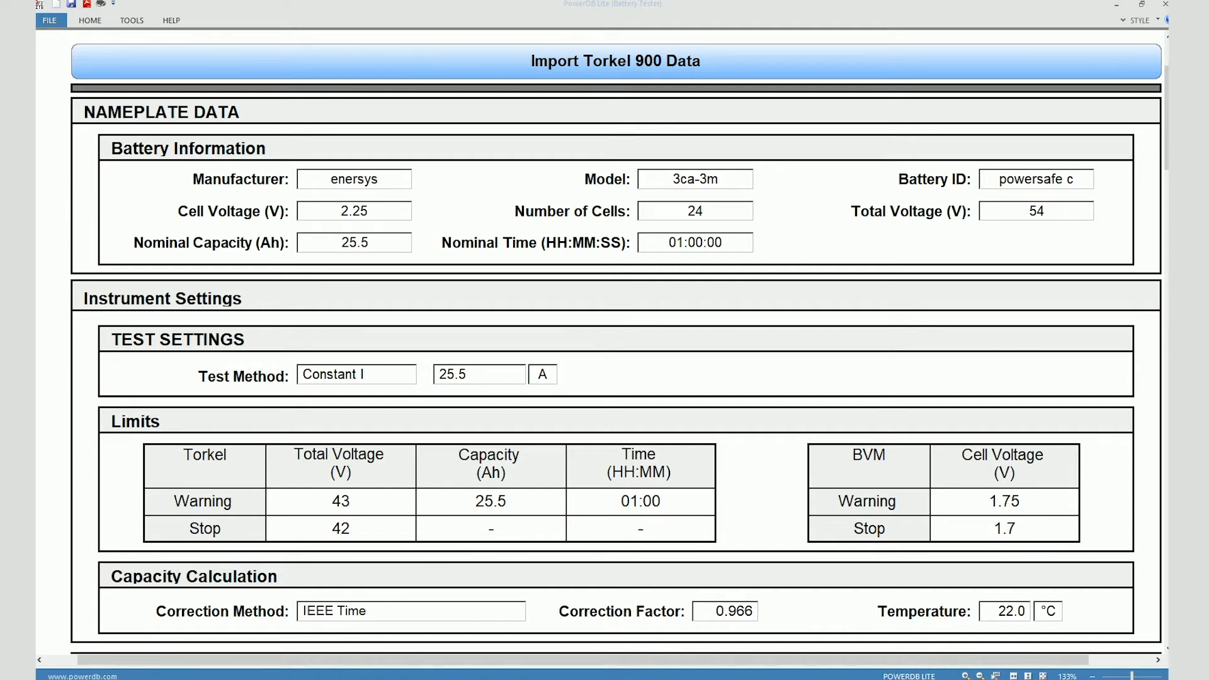
scroll(down, 3)
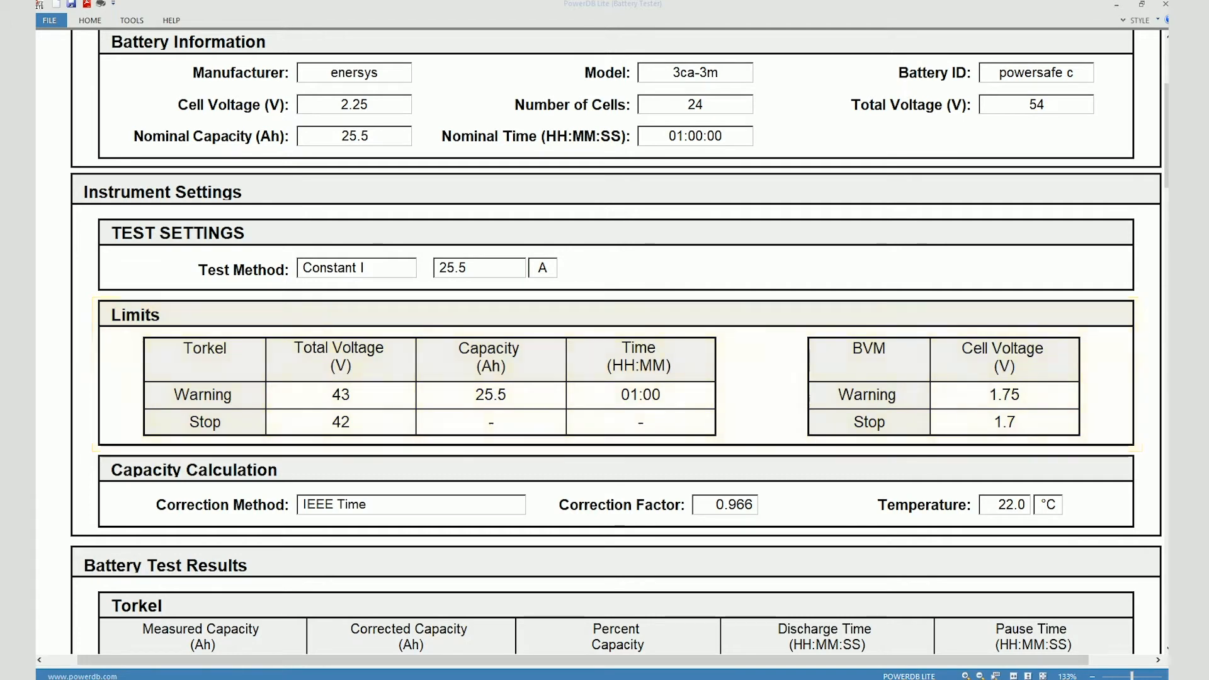
scroll(down, 3)
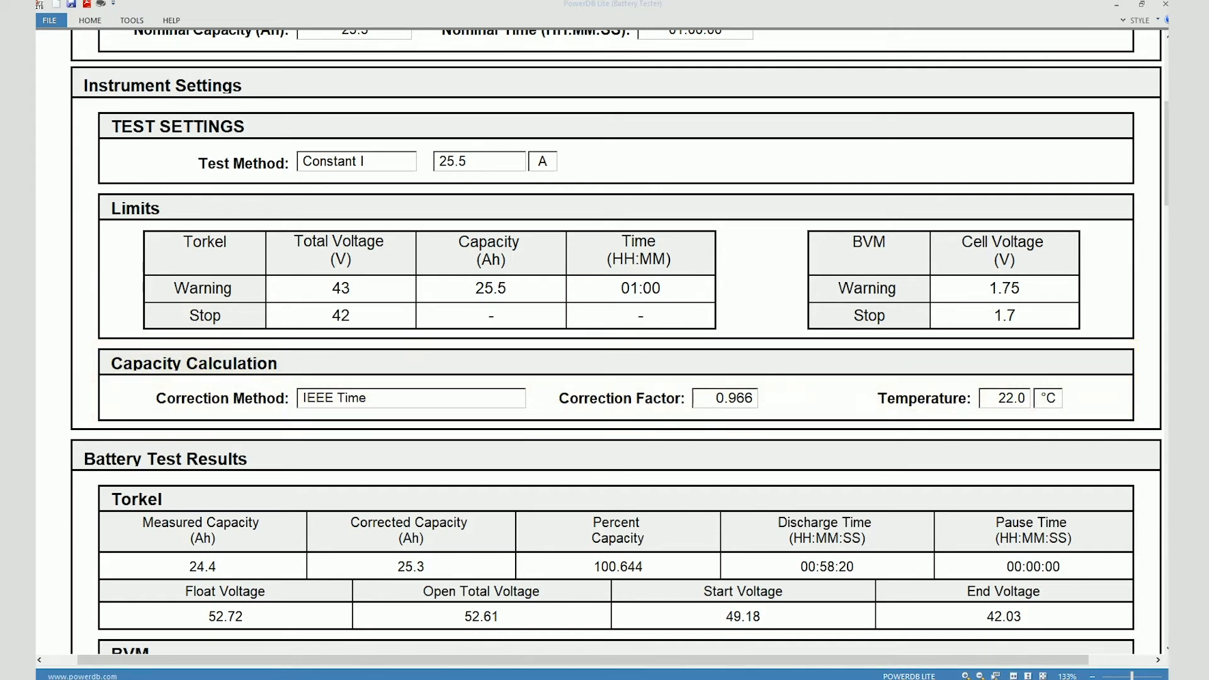
scroll(down, 3)
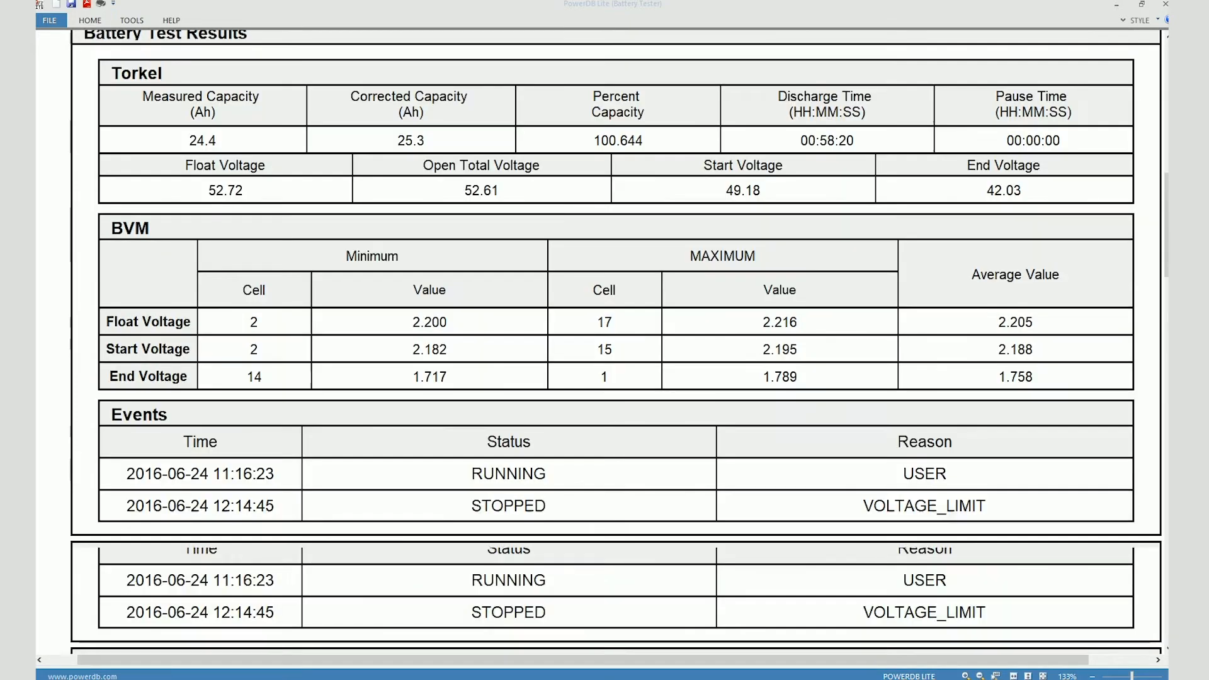
scroll(up, 3)
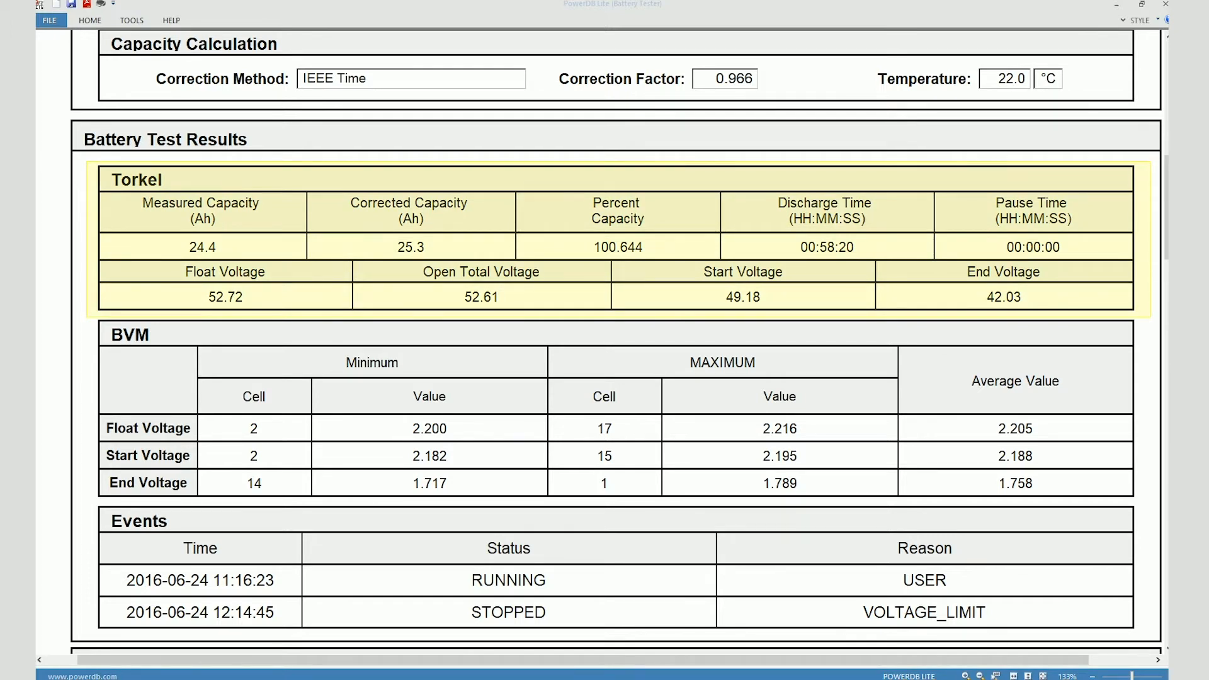
mouse_move(200, 210)
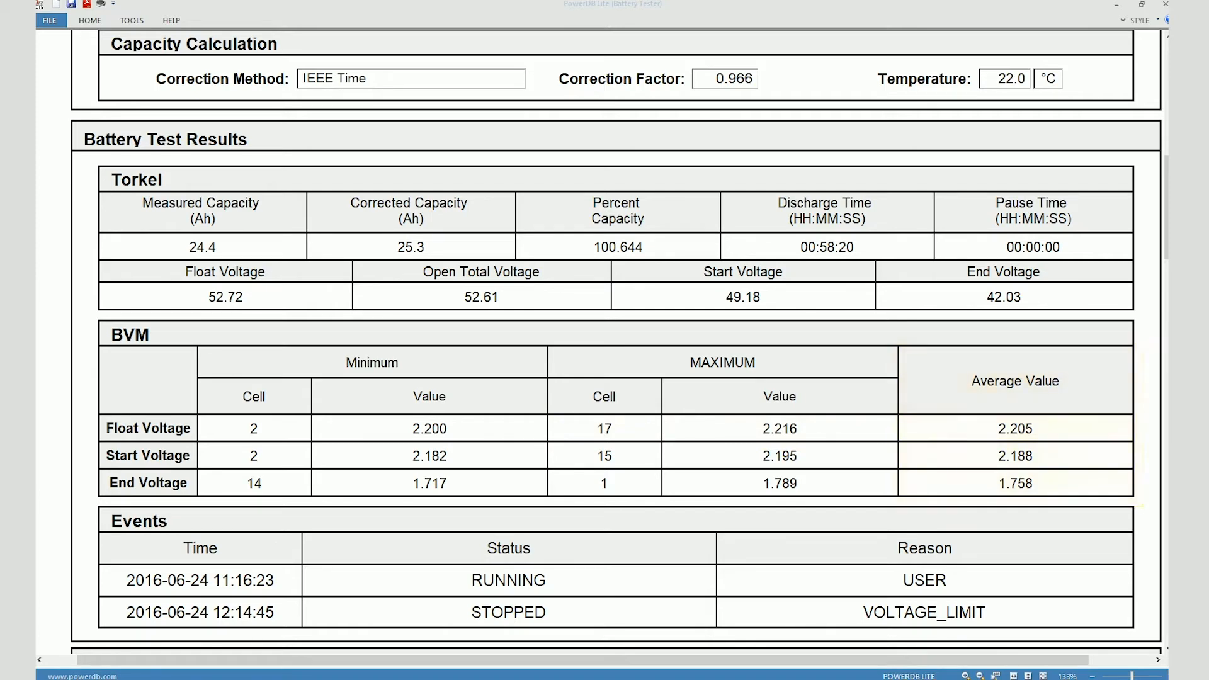
scroll(down, 3)
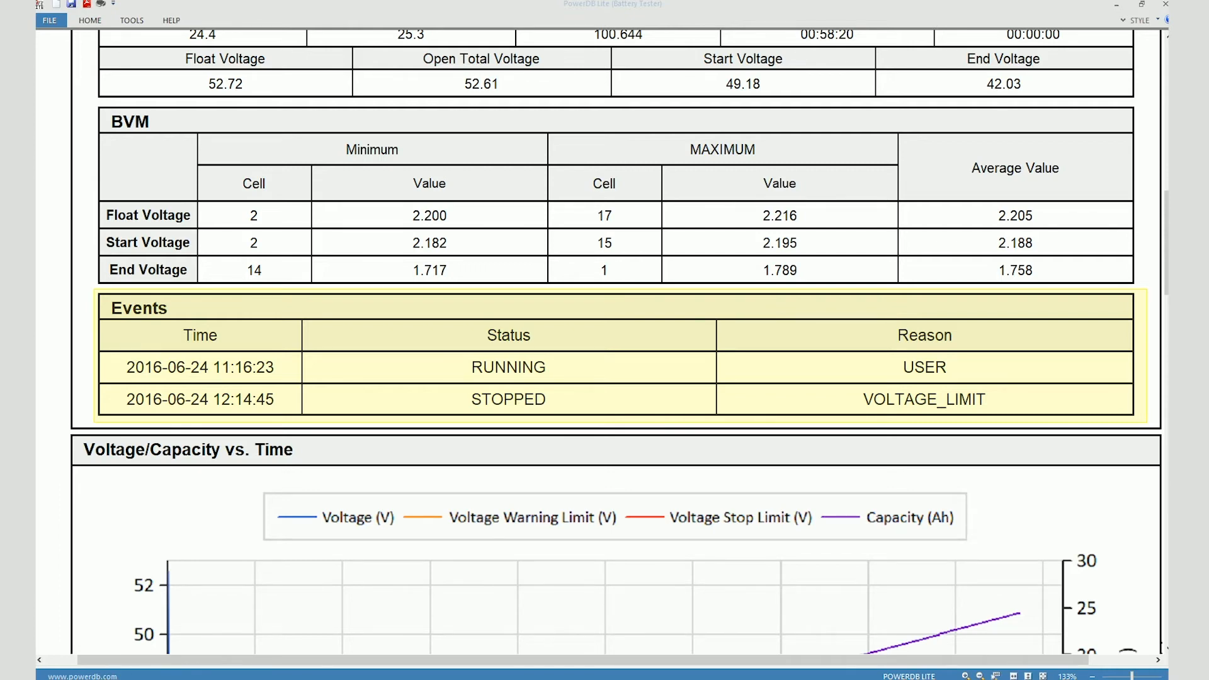
Step: Scroll past the voltage/time graph to the Cell Voltage Bar Graph for the 24 cells
scroll(down, 3)
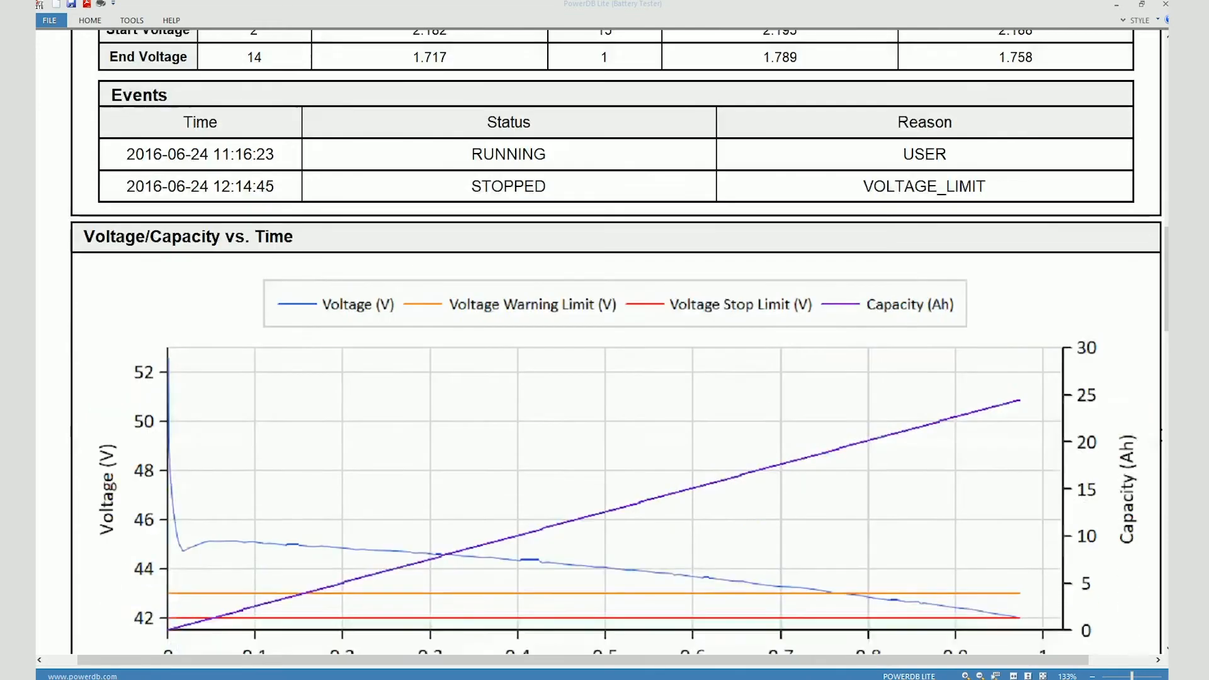
scroll(down, 3)
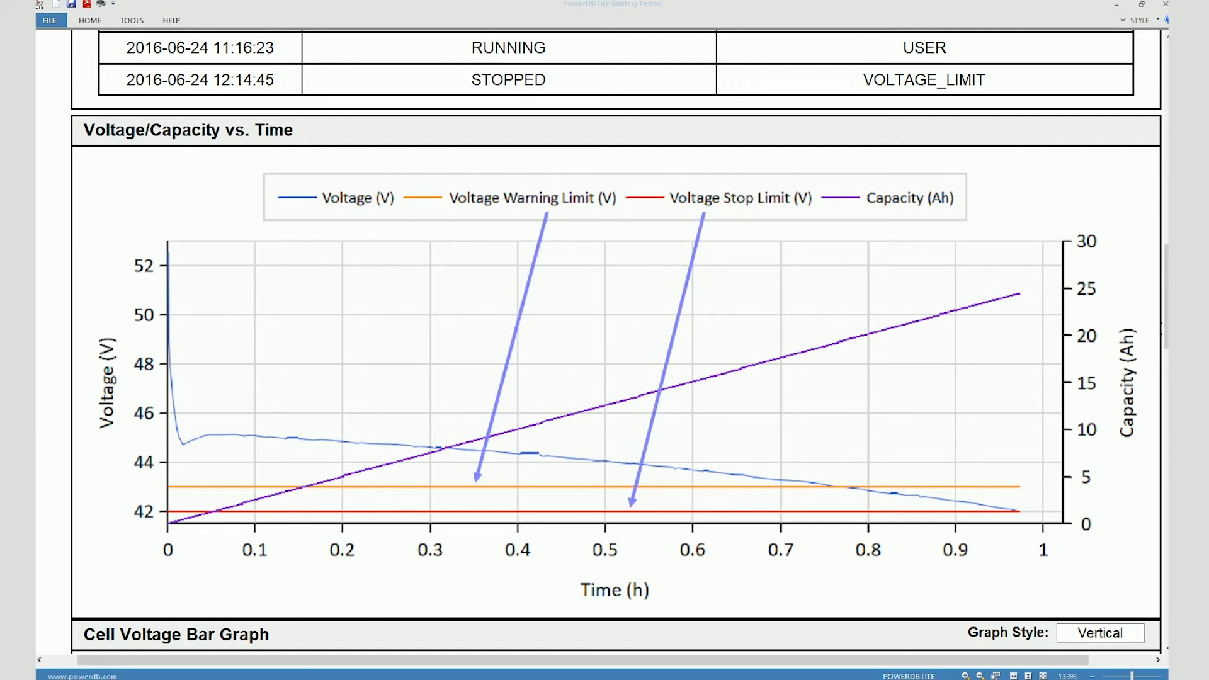
scroll(down, 3)
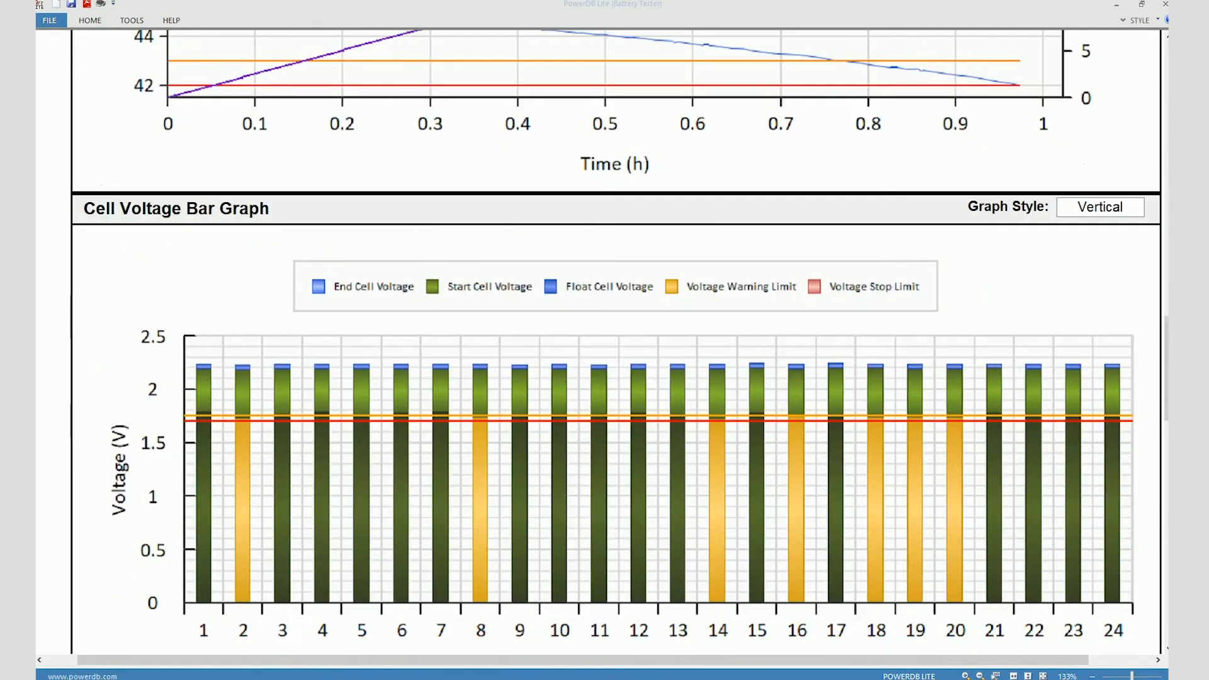
scroll(down, 3)
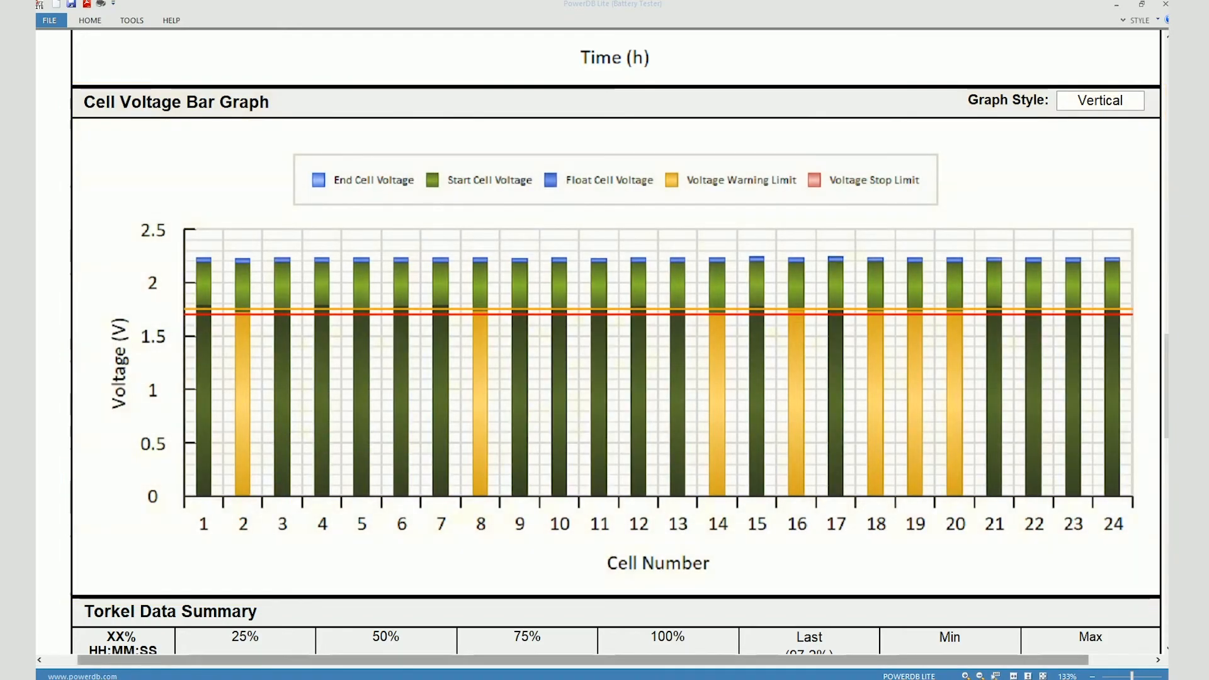
Step: Scroll below the bar graph to the Torkel and BVM Data Summary tables
scroll(down, 3)
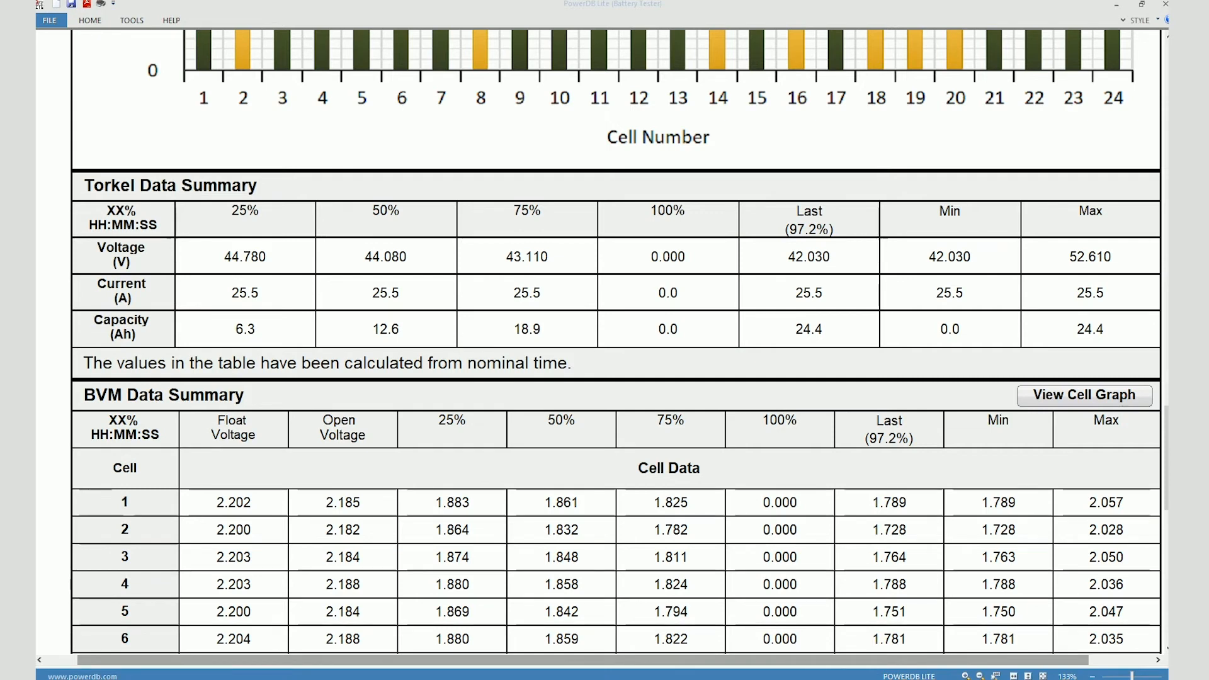
click(667, 256)
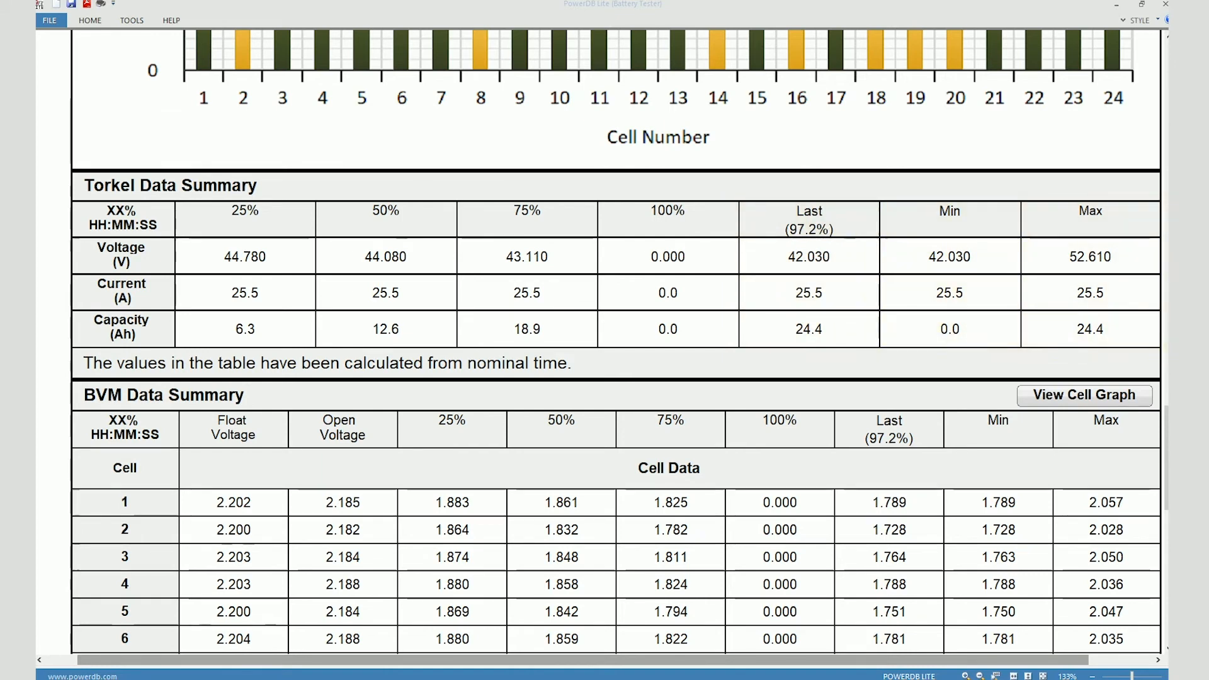
scroll(down, 3)
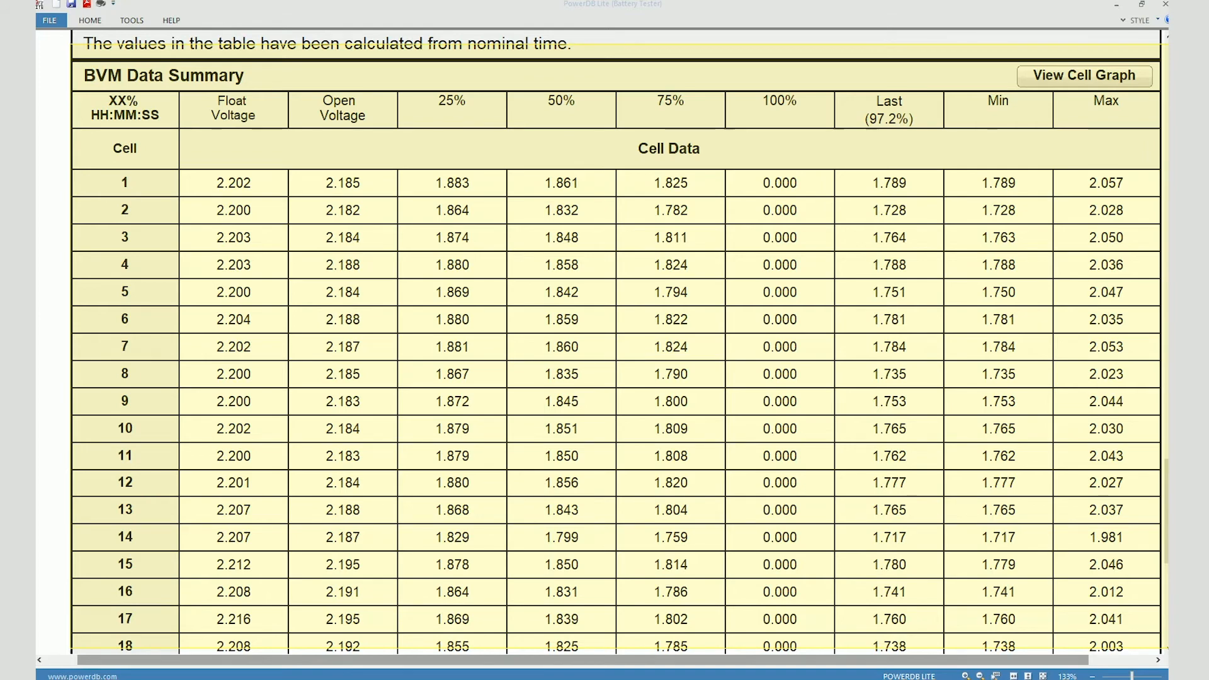
scroll(down, 3)
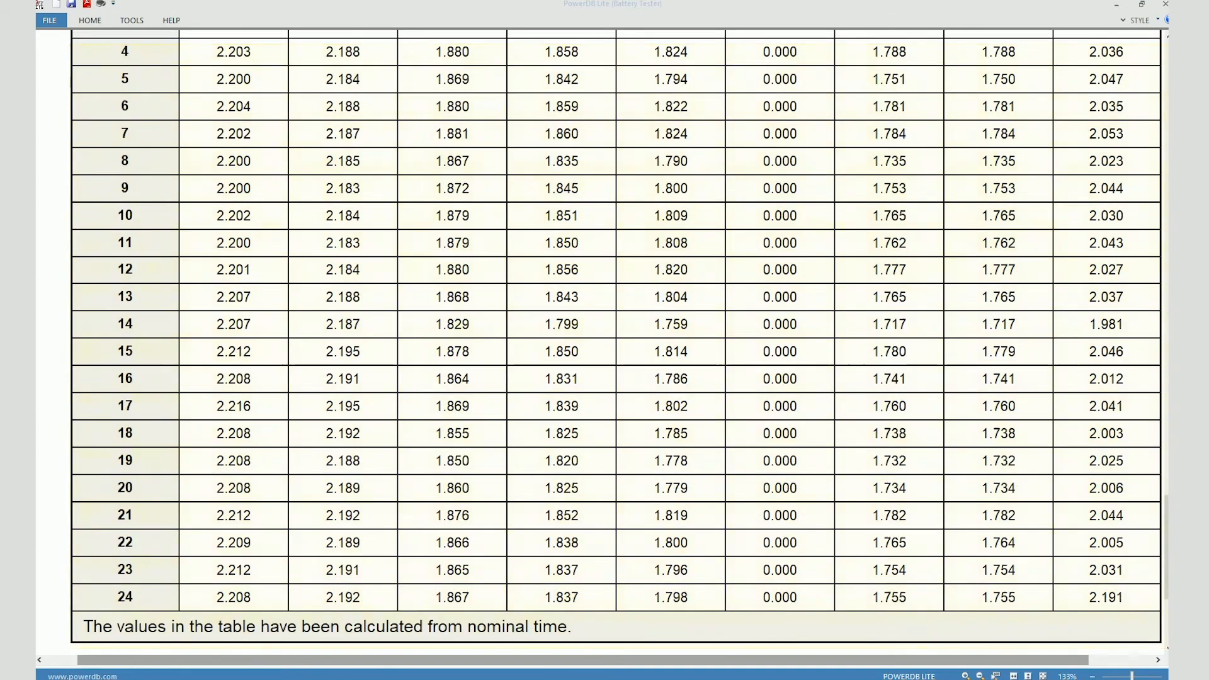
scroll(up, 3)
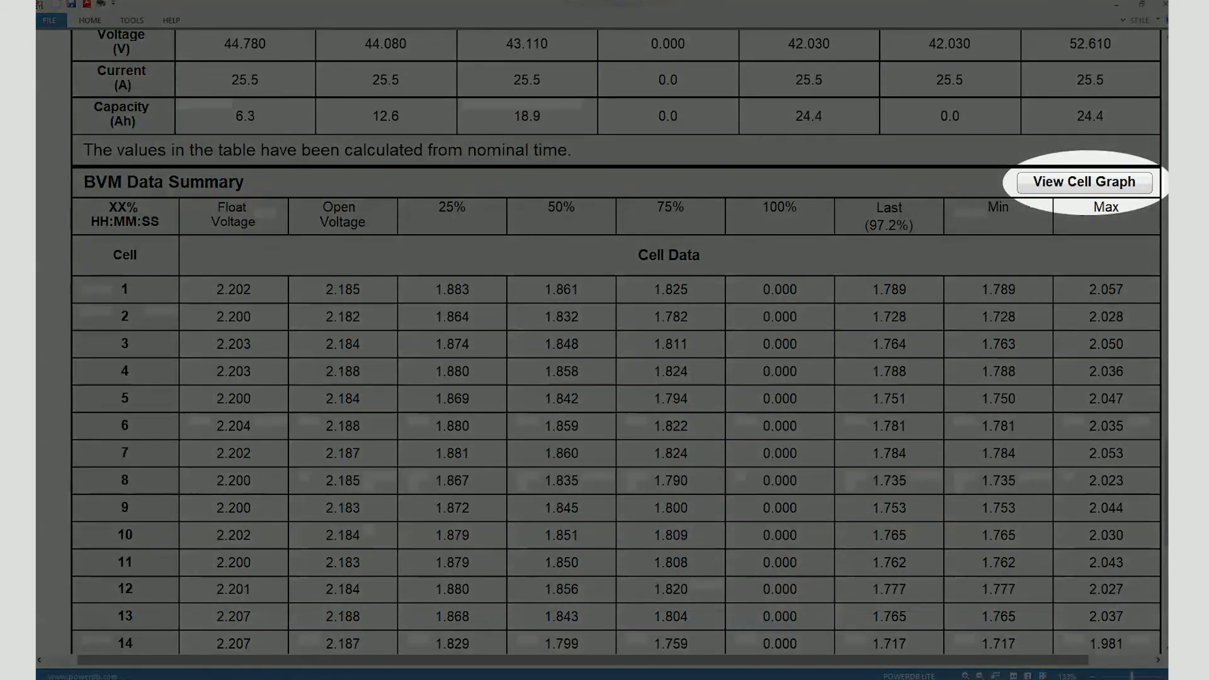
Step: Show the Cell Voltage vs. Time graph for cell 13, then switch to Cell Range plotting
click(1085, 182)
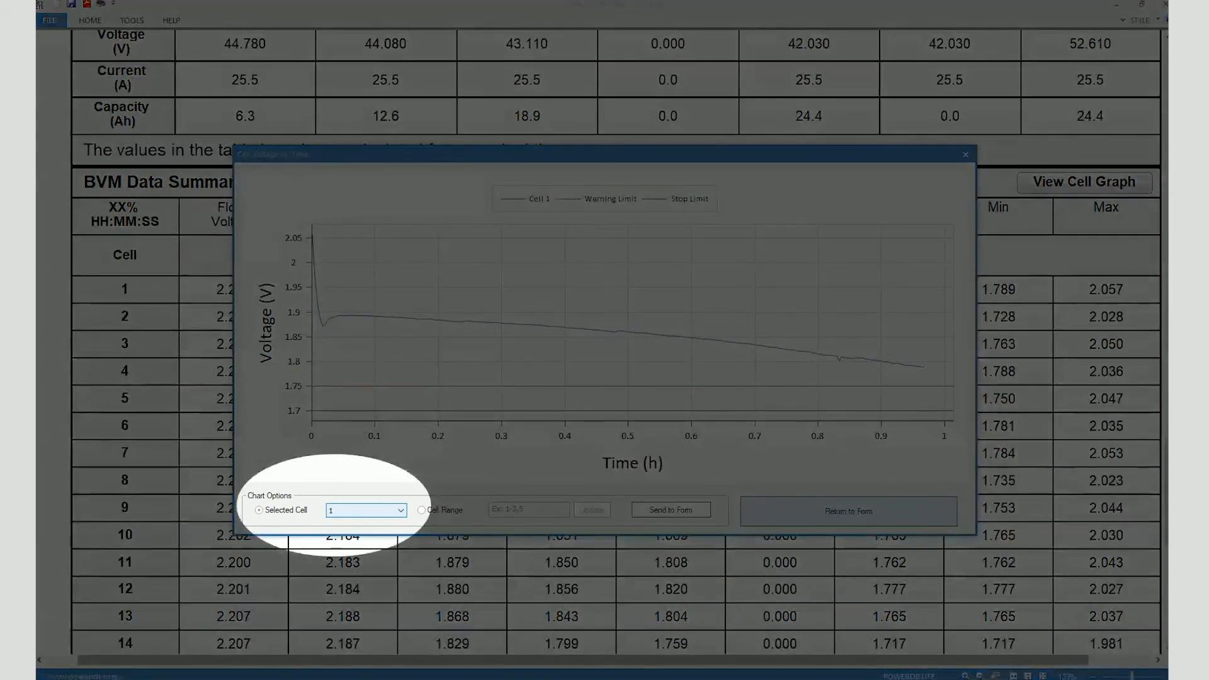
click(400, 510)
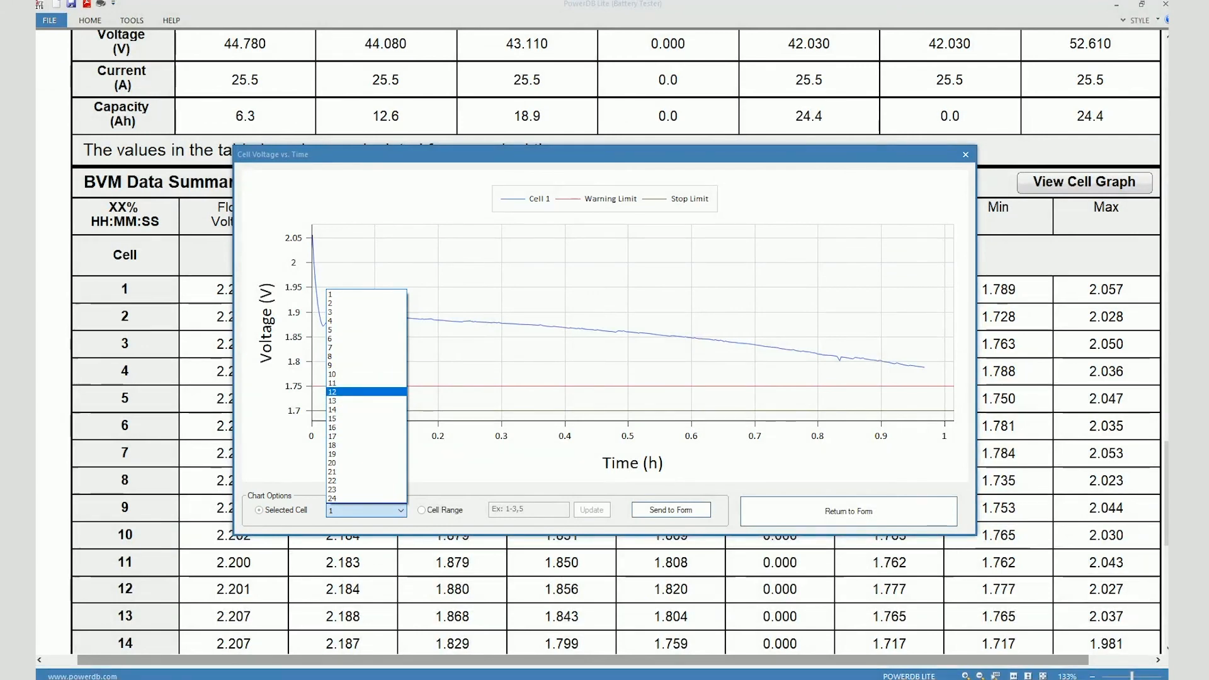
click(331, 391)
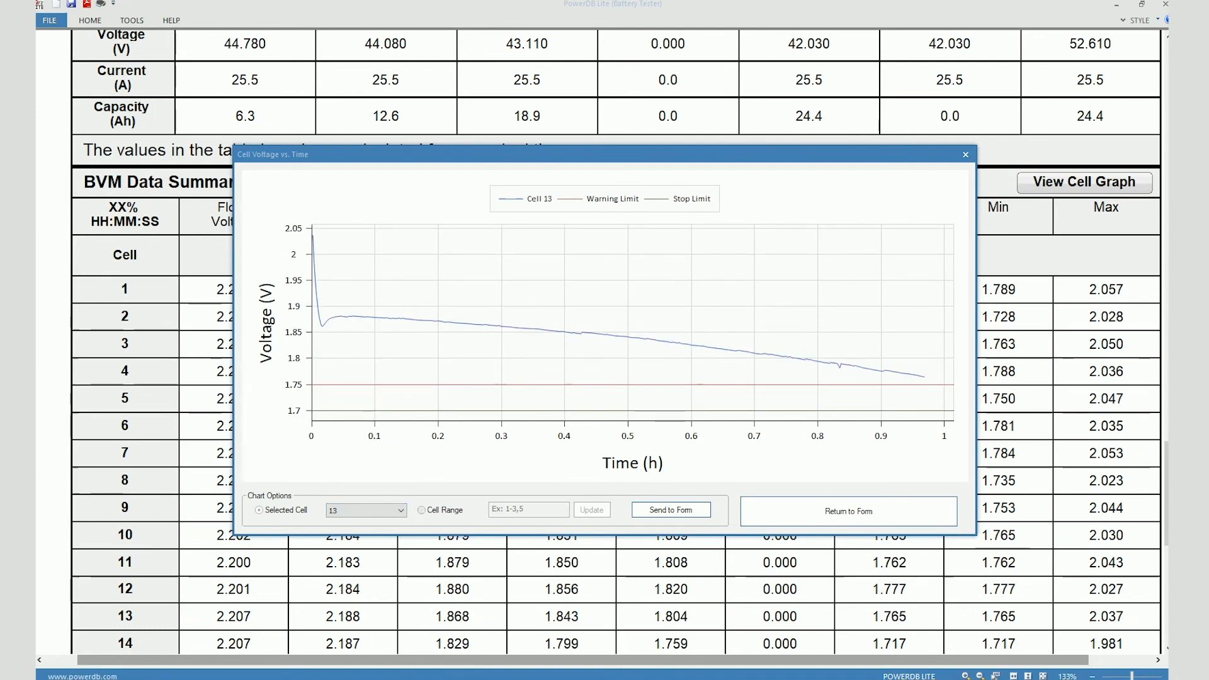
click(422, 510)
text(1-)
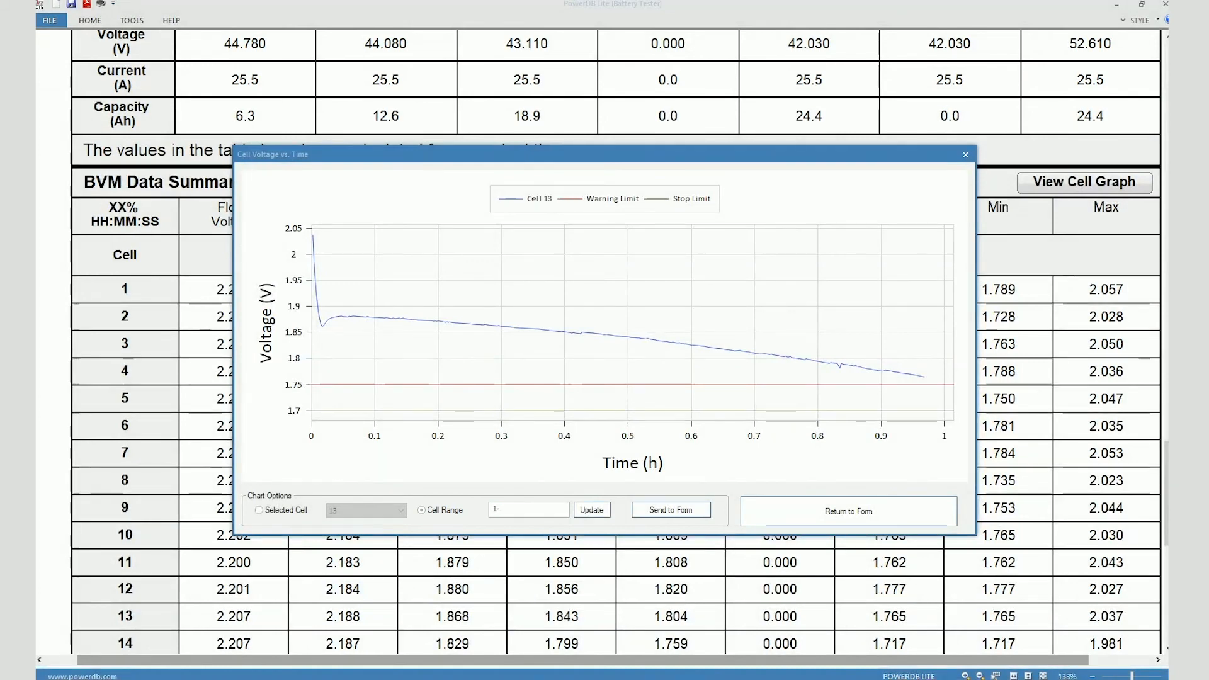
Step: Plot cell range 1-3 and send the three-cell graph to the form
text(3)
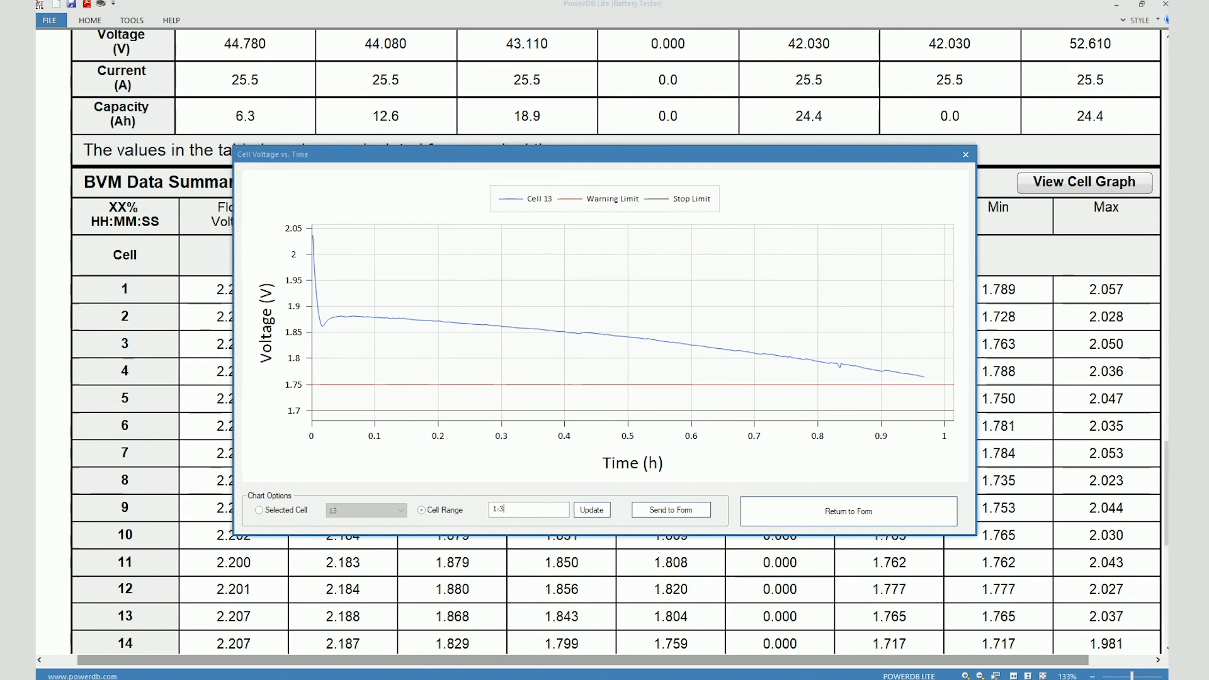
click(590, 510)
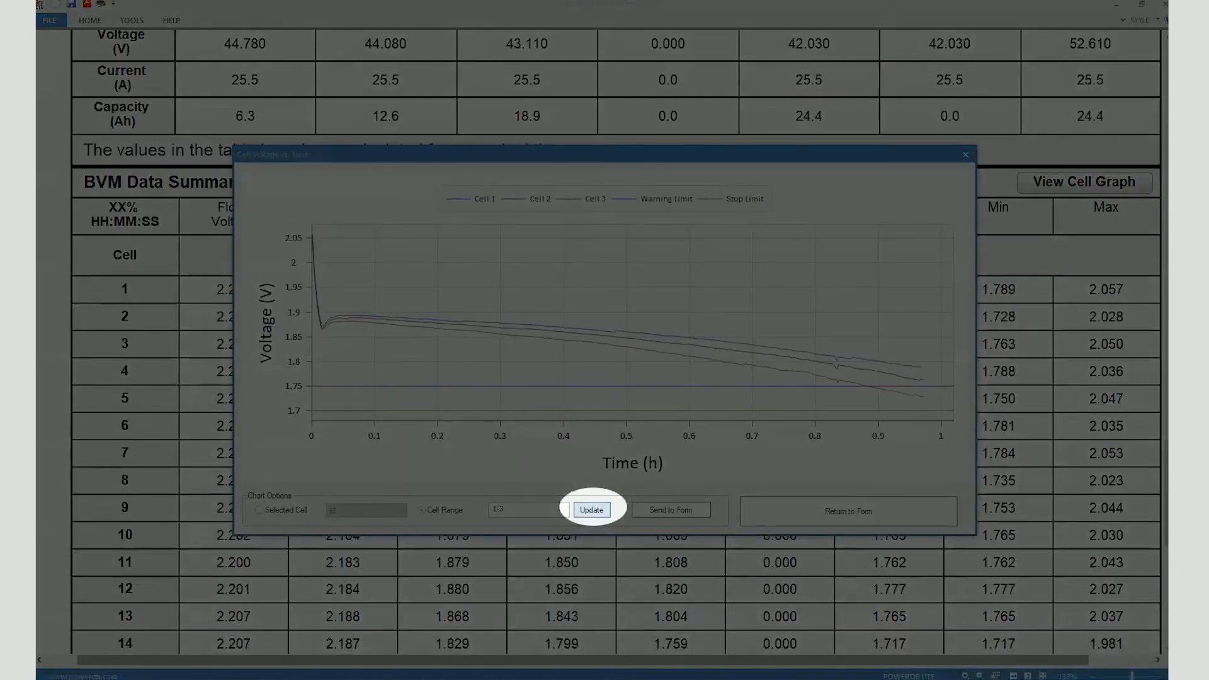
click(590, 510)
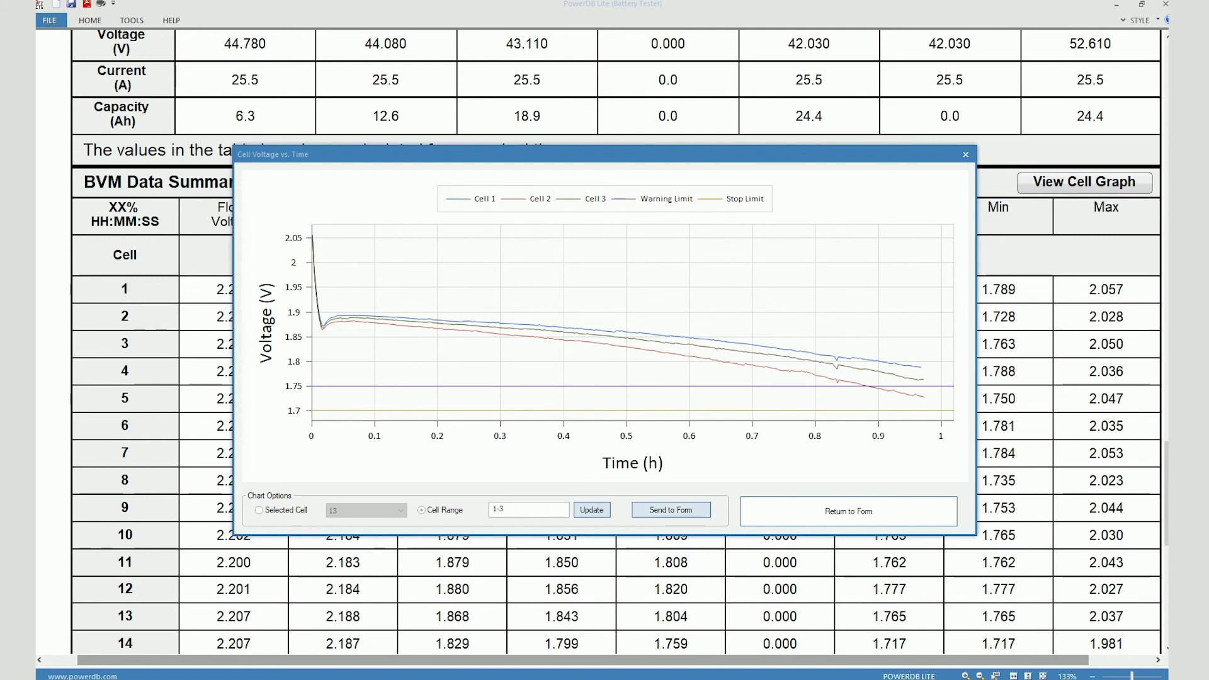
click(670, 510)
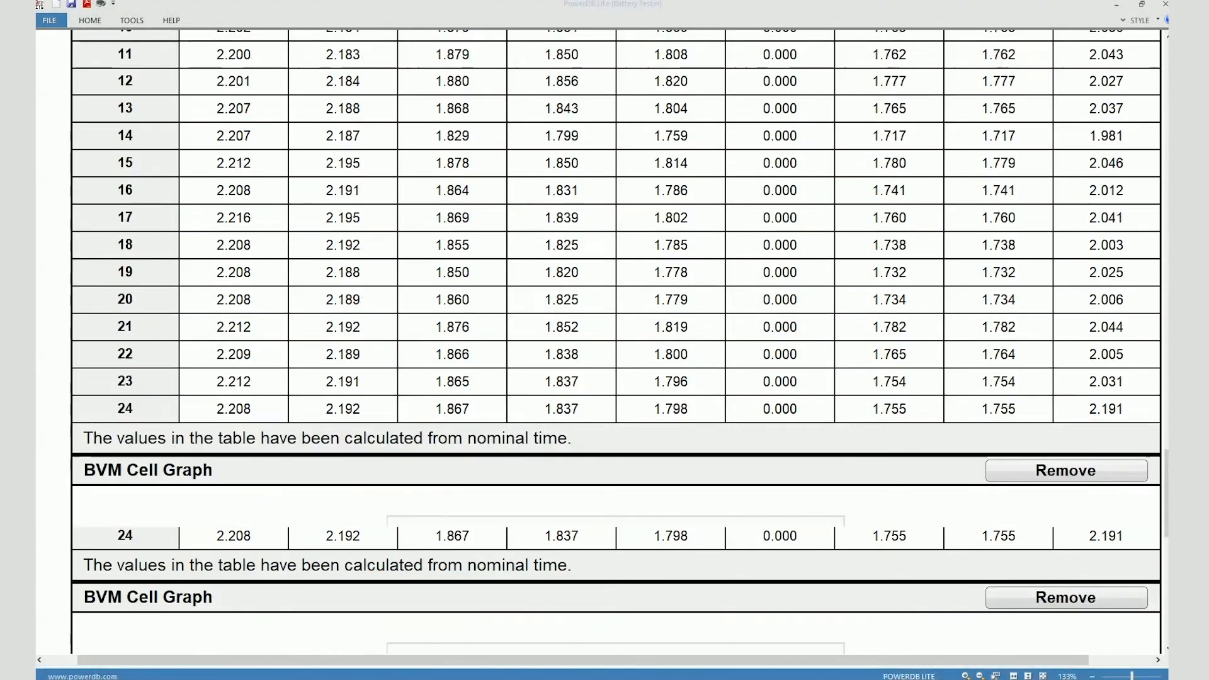
Step: Remove the BVM Cell Graph for cells 1-3 from the form
scroll(down, 3)
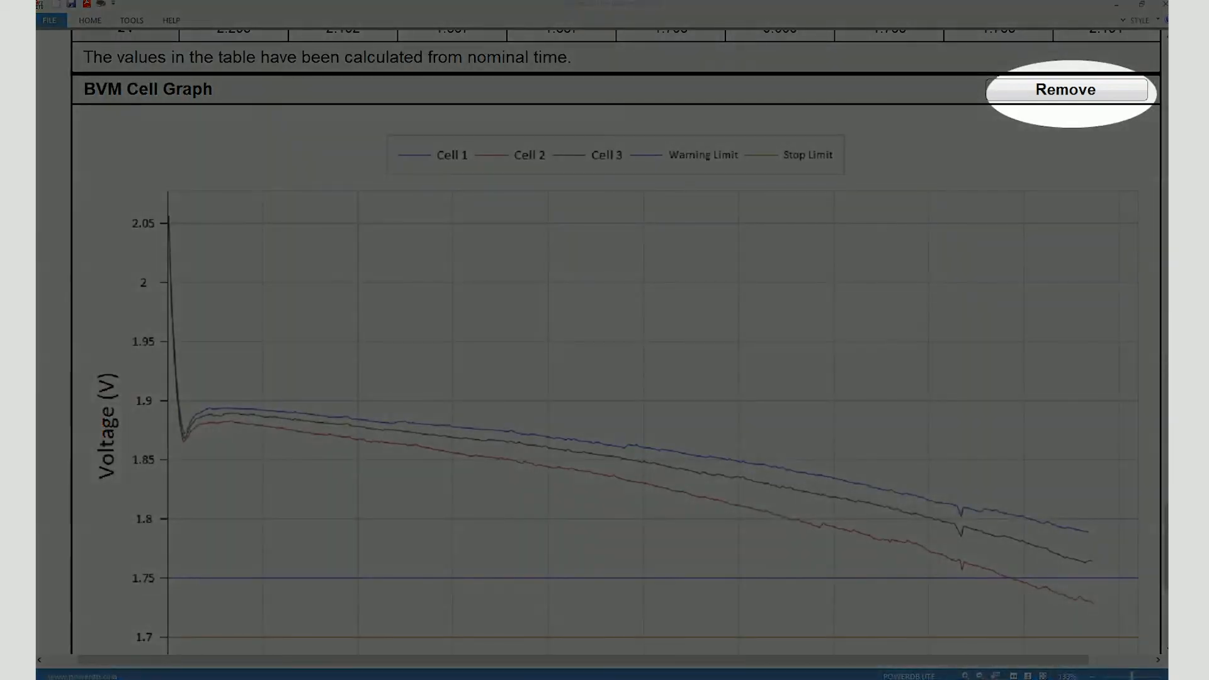
click(1065, 90)
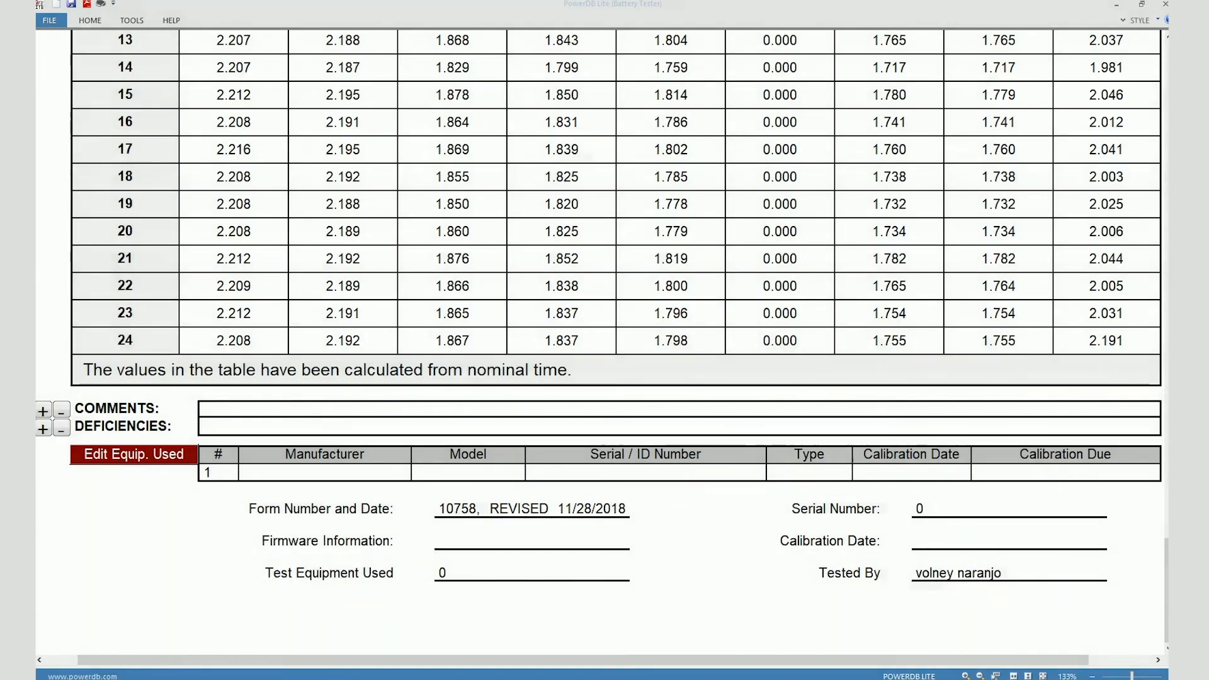
scroll(up, 3)
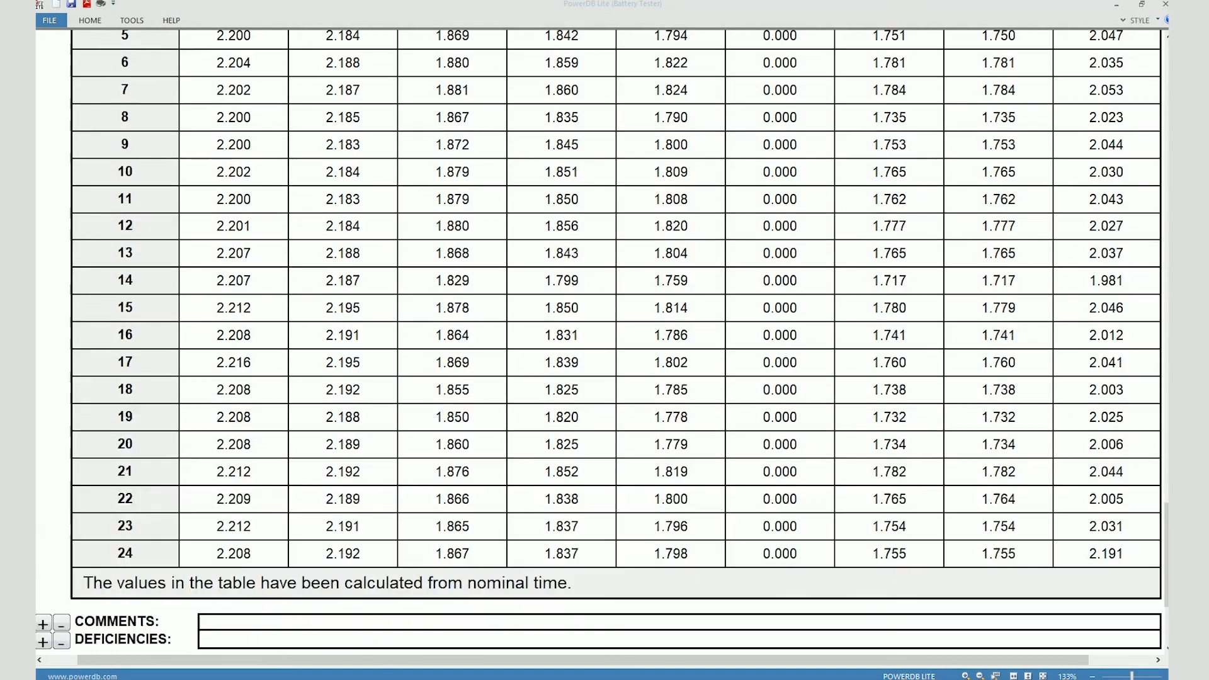